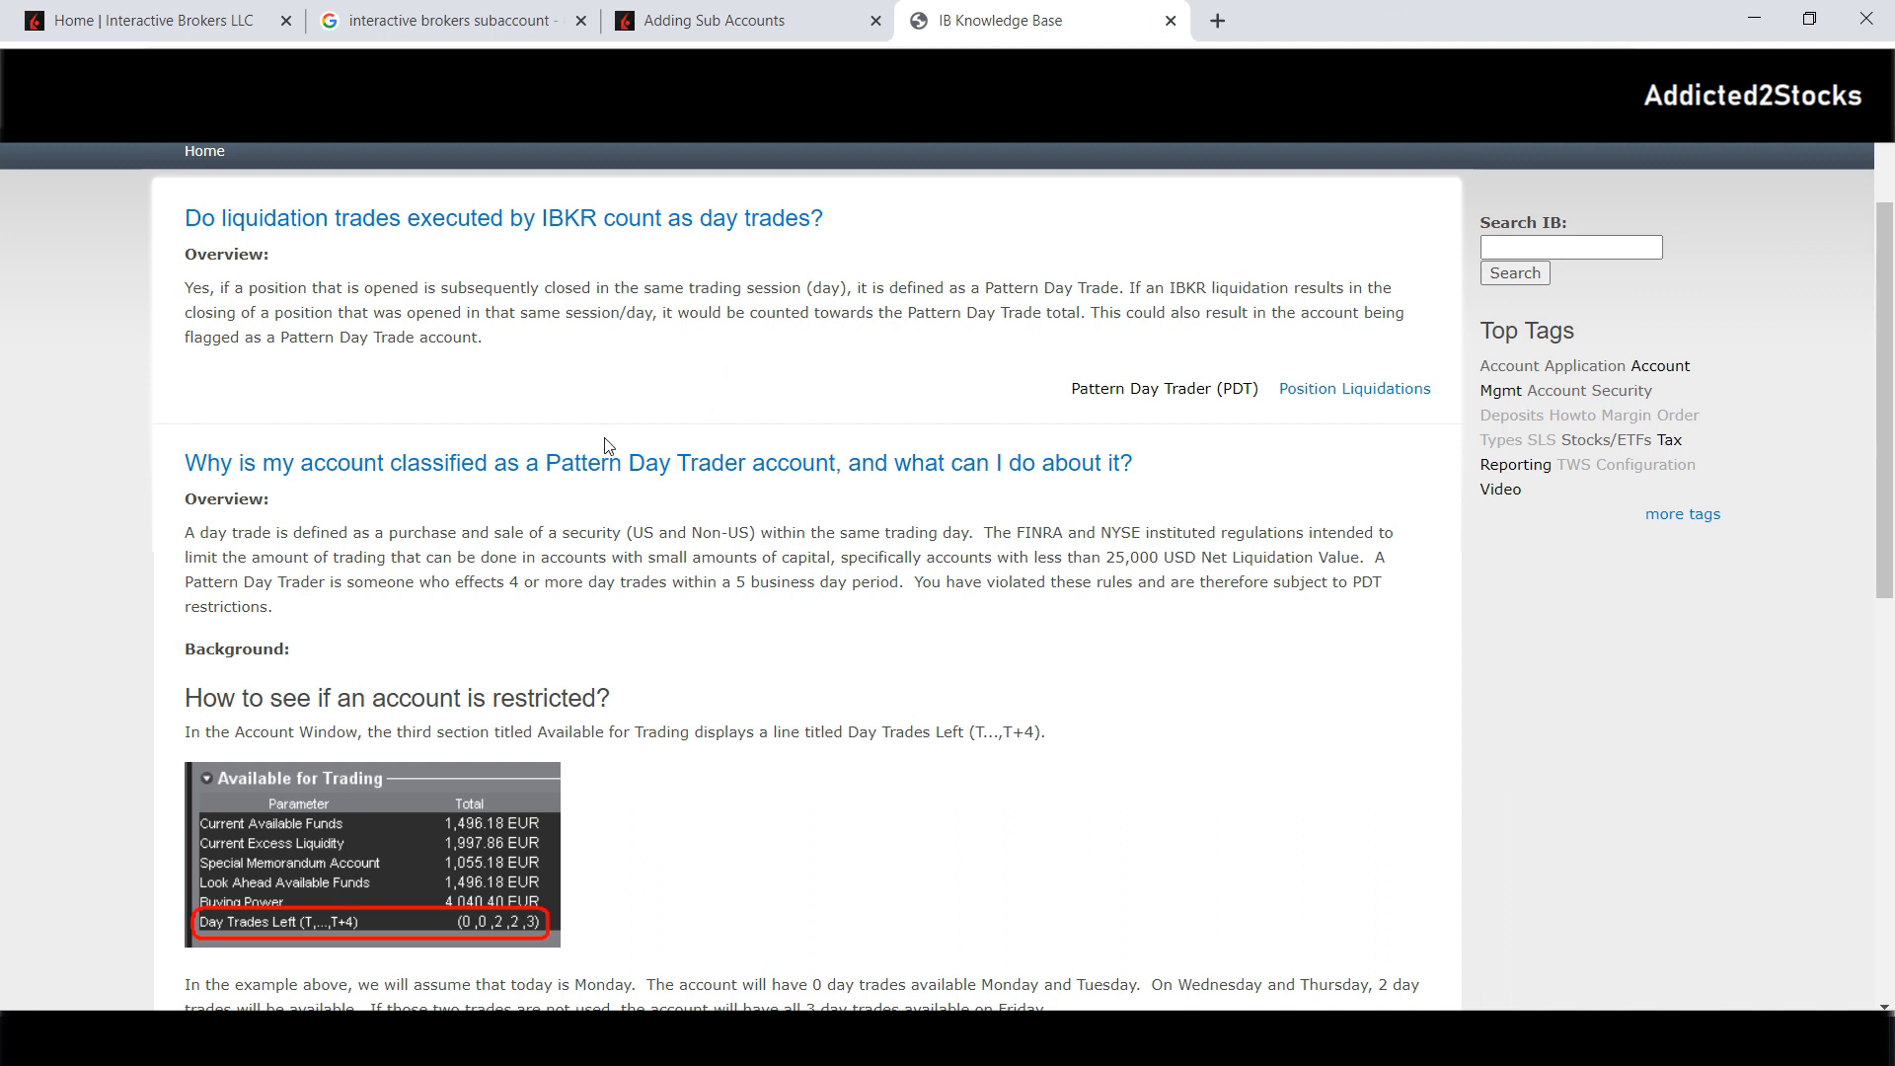
mouse_move(537, 474)
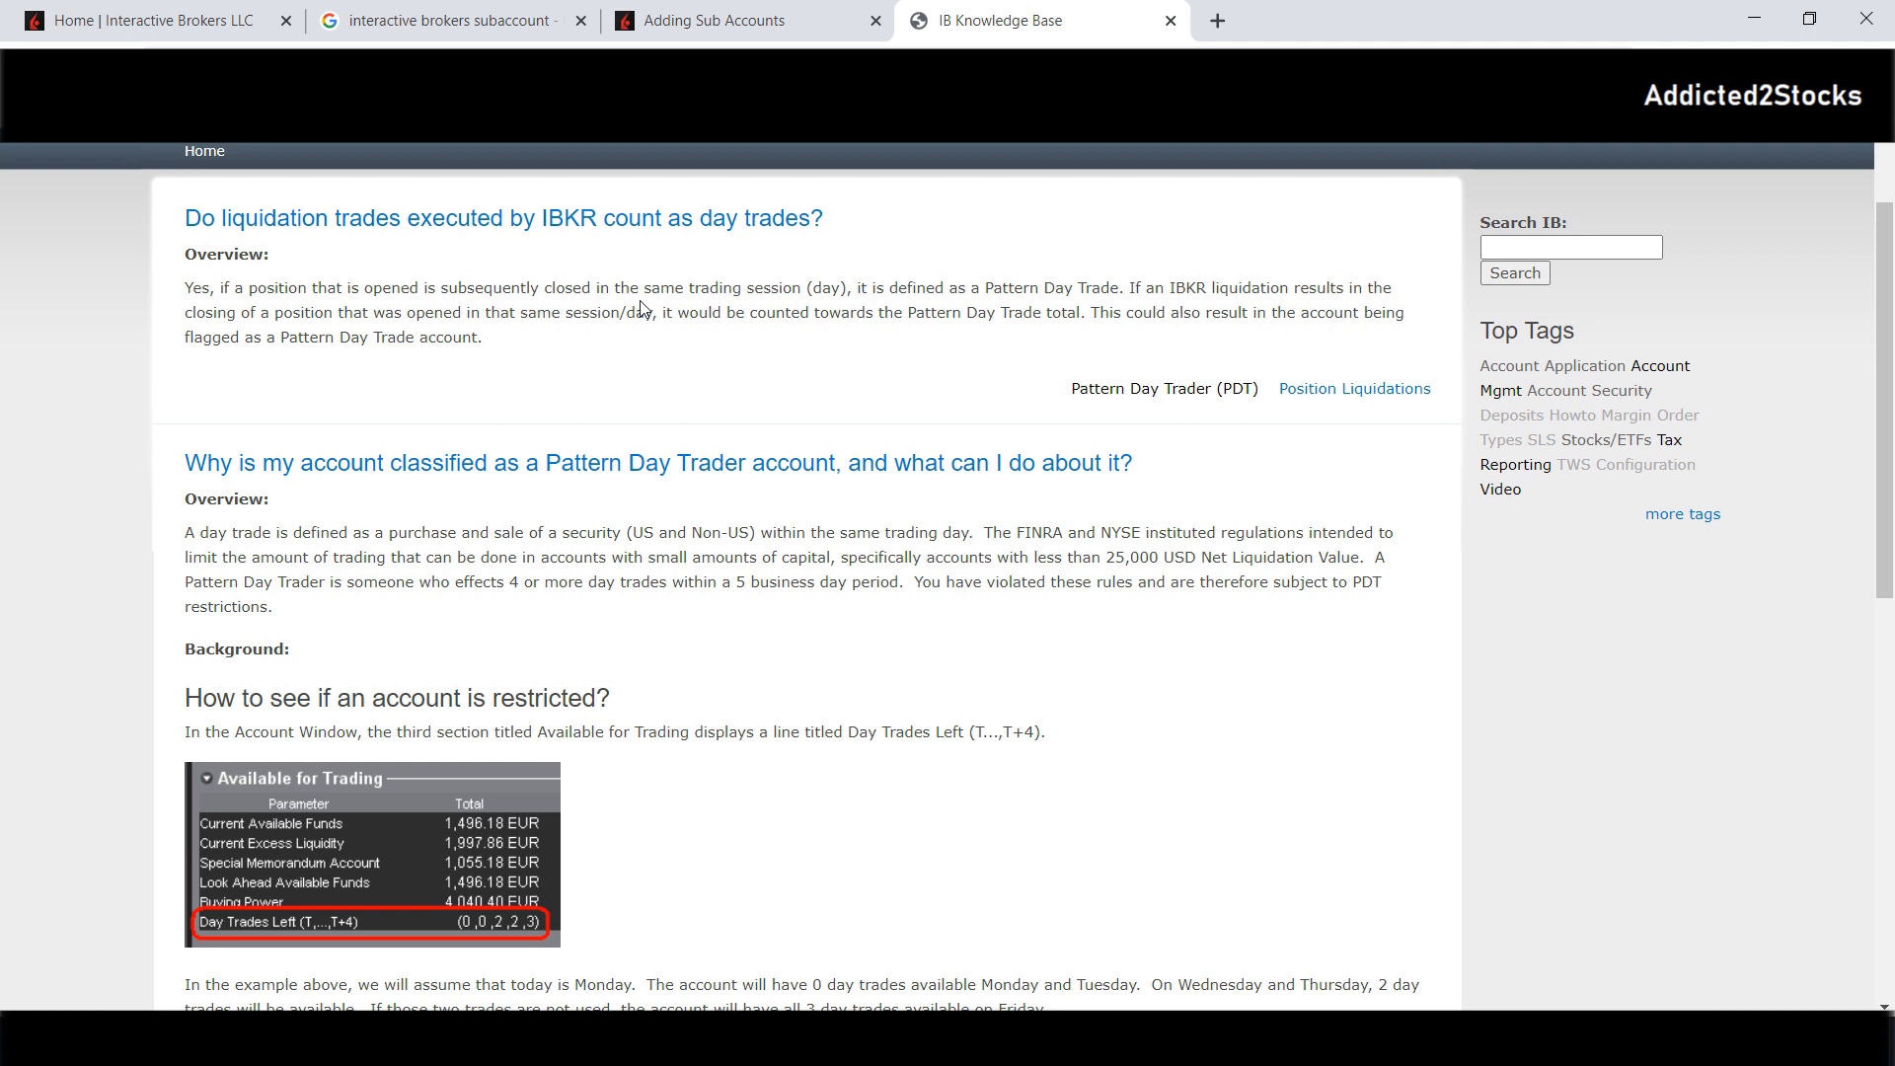
mouse_move(604, 549)
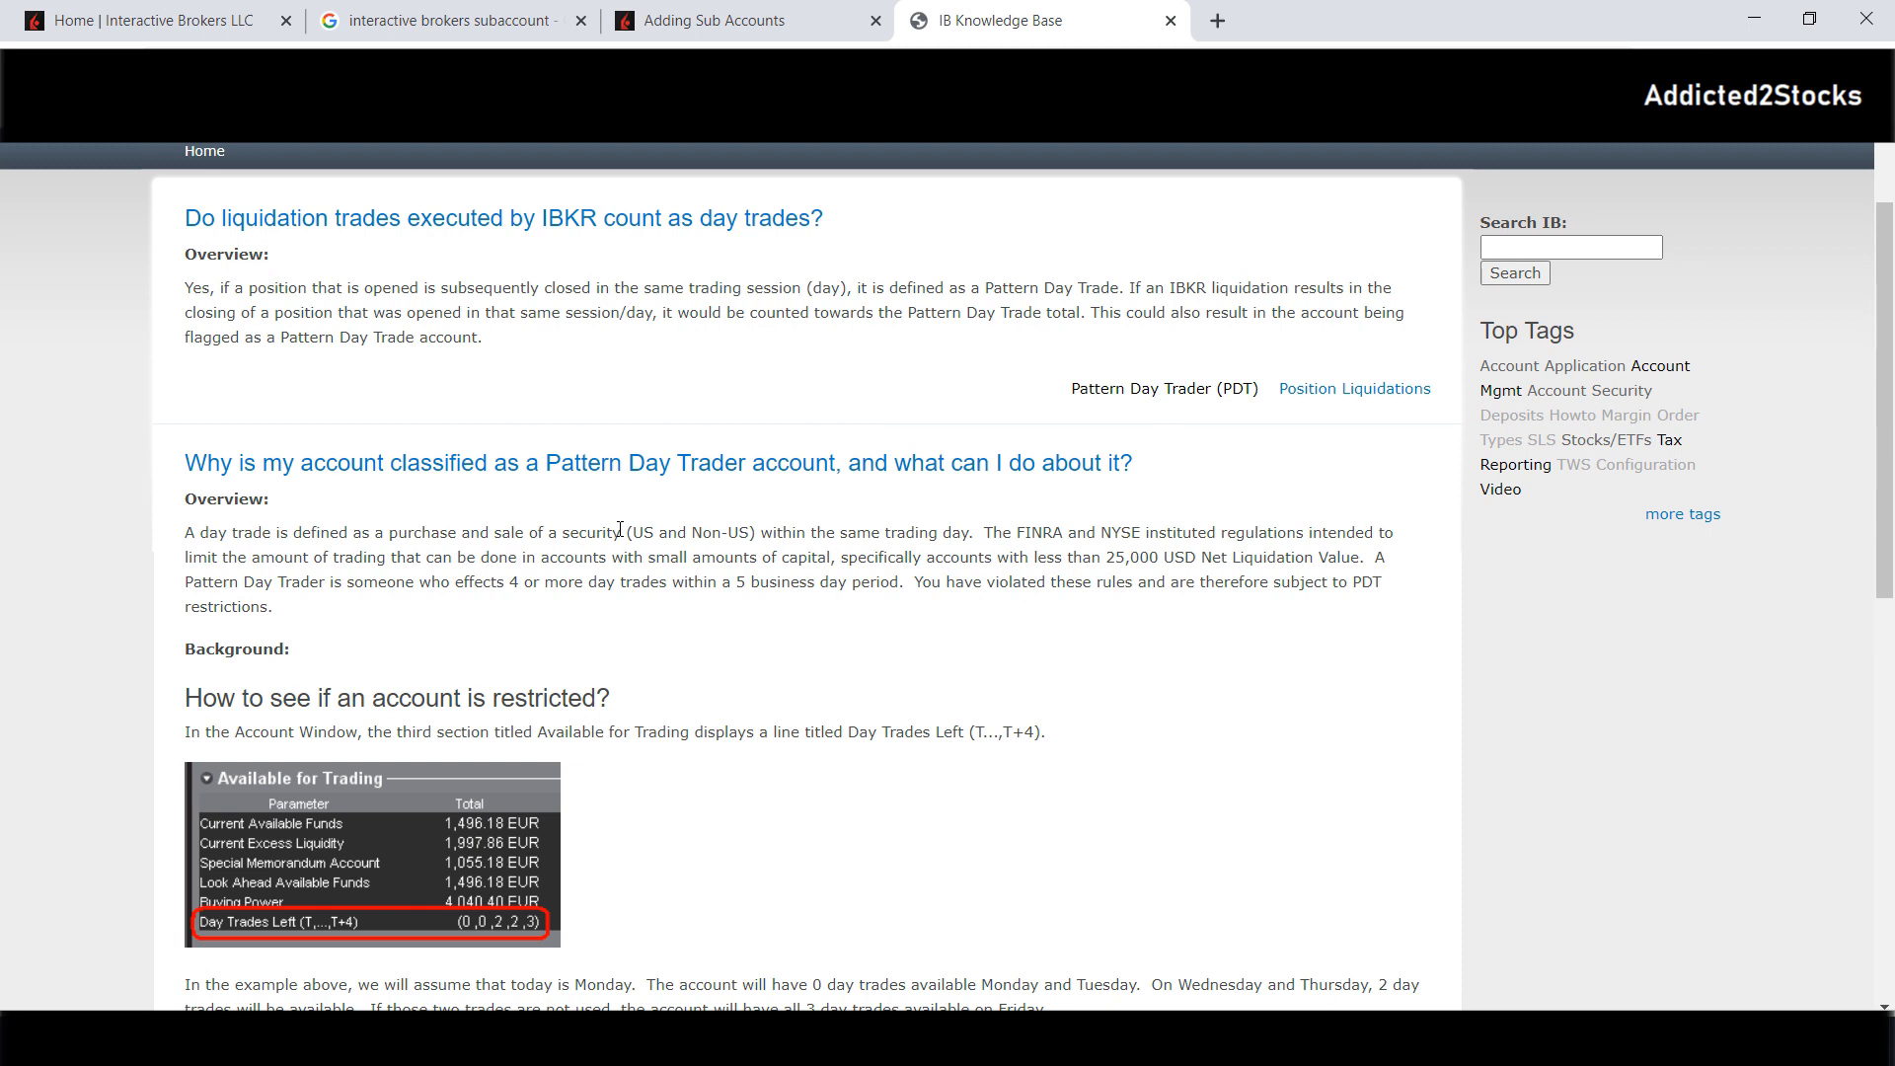
Scroll through the PDT restricted-account options, then switch to the 'Adding Sub Accounts' guide
scroll("down", 3)
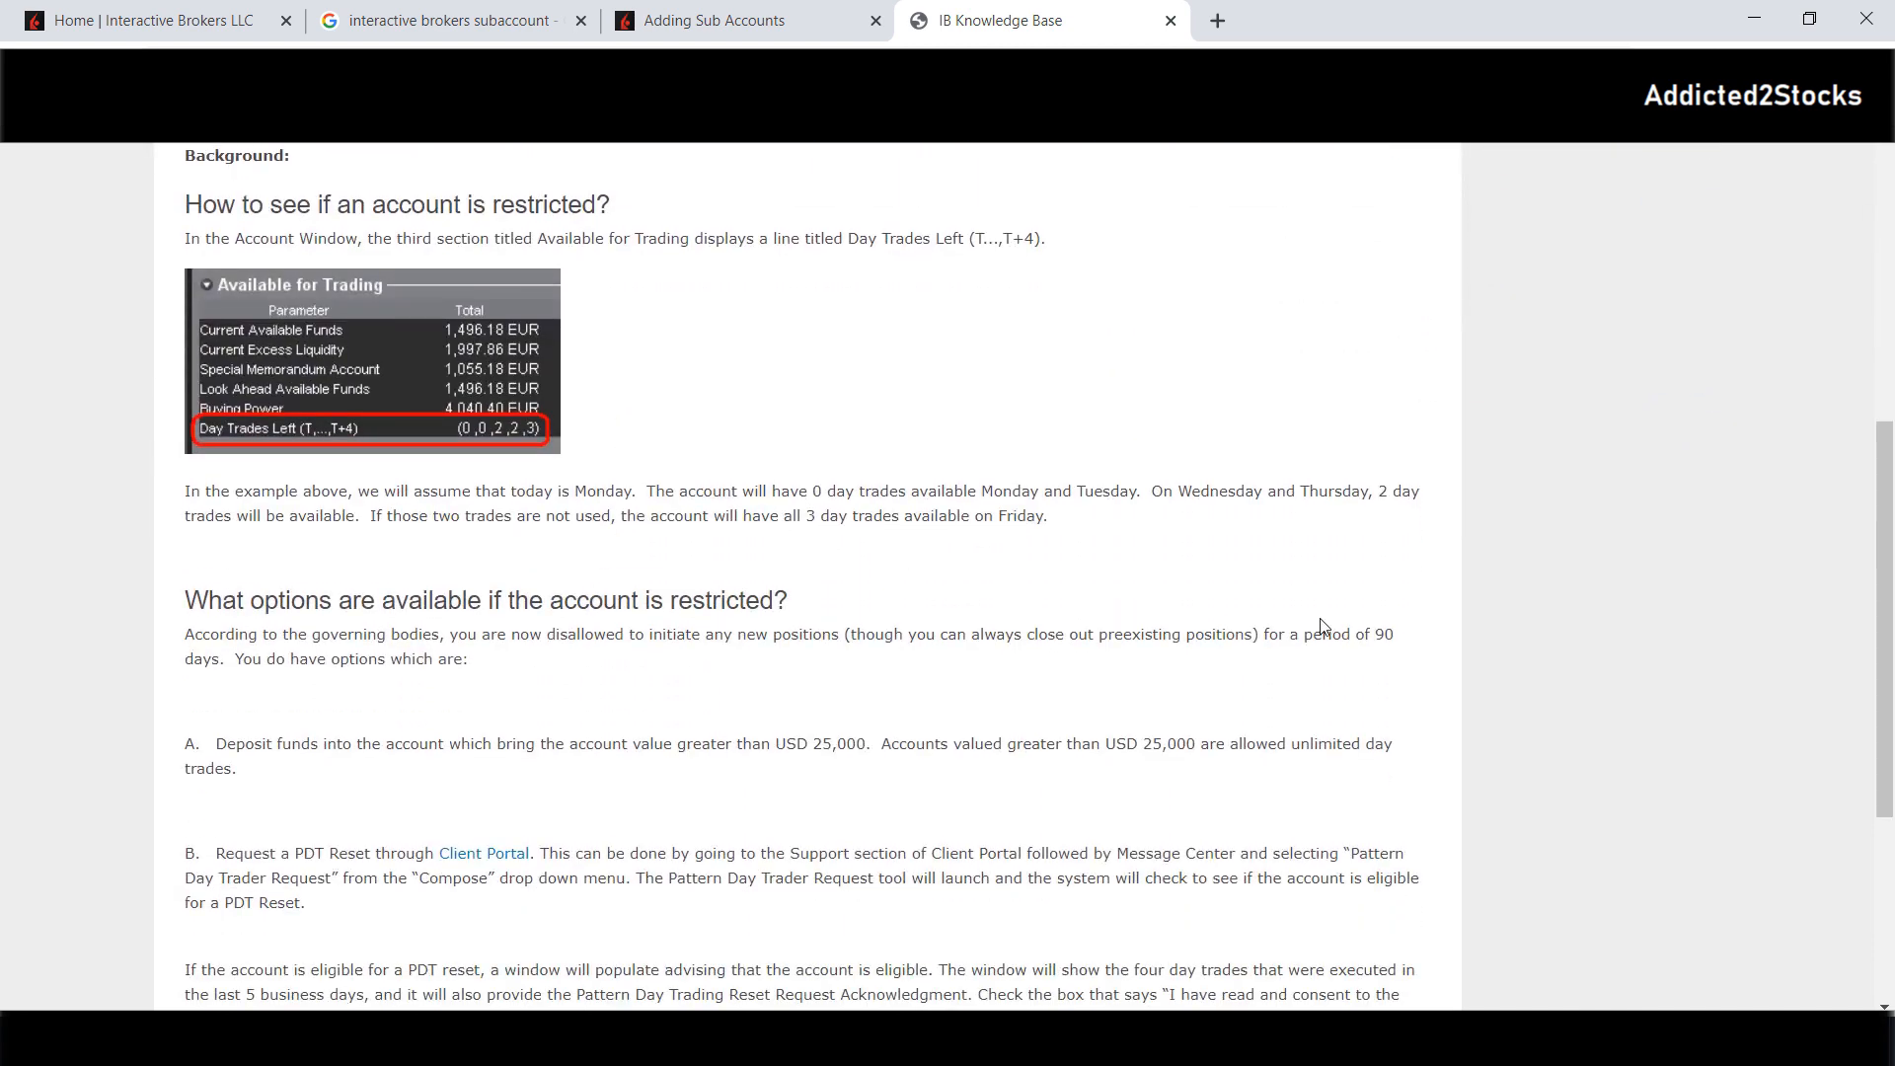
mouse_move(221, 654)
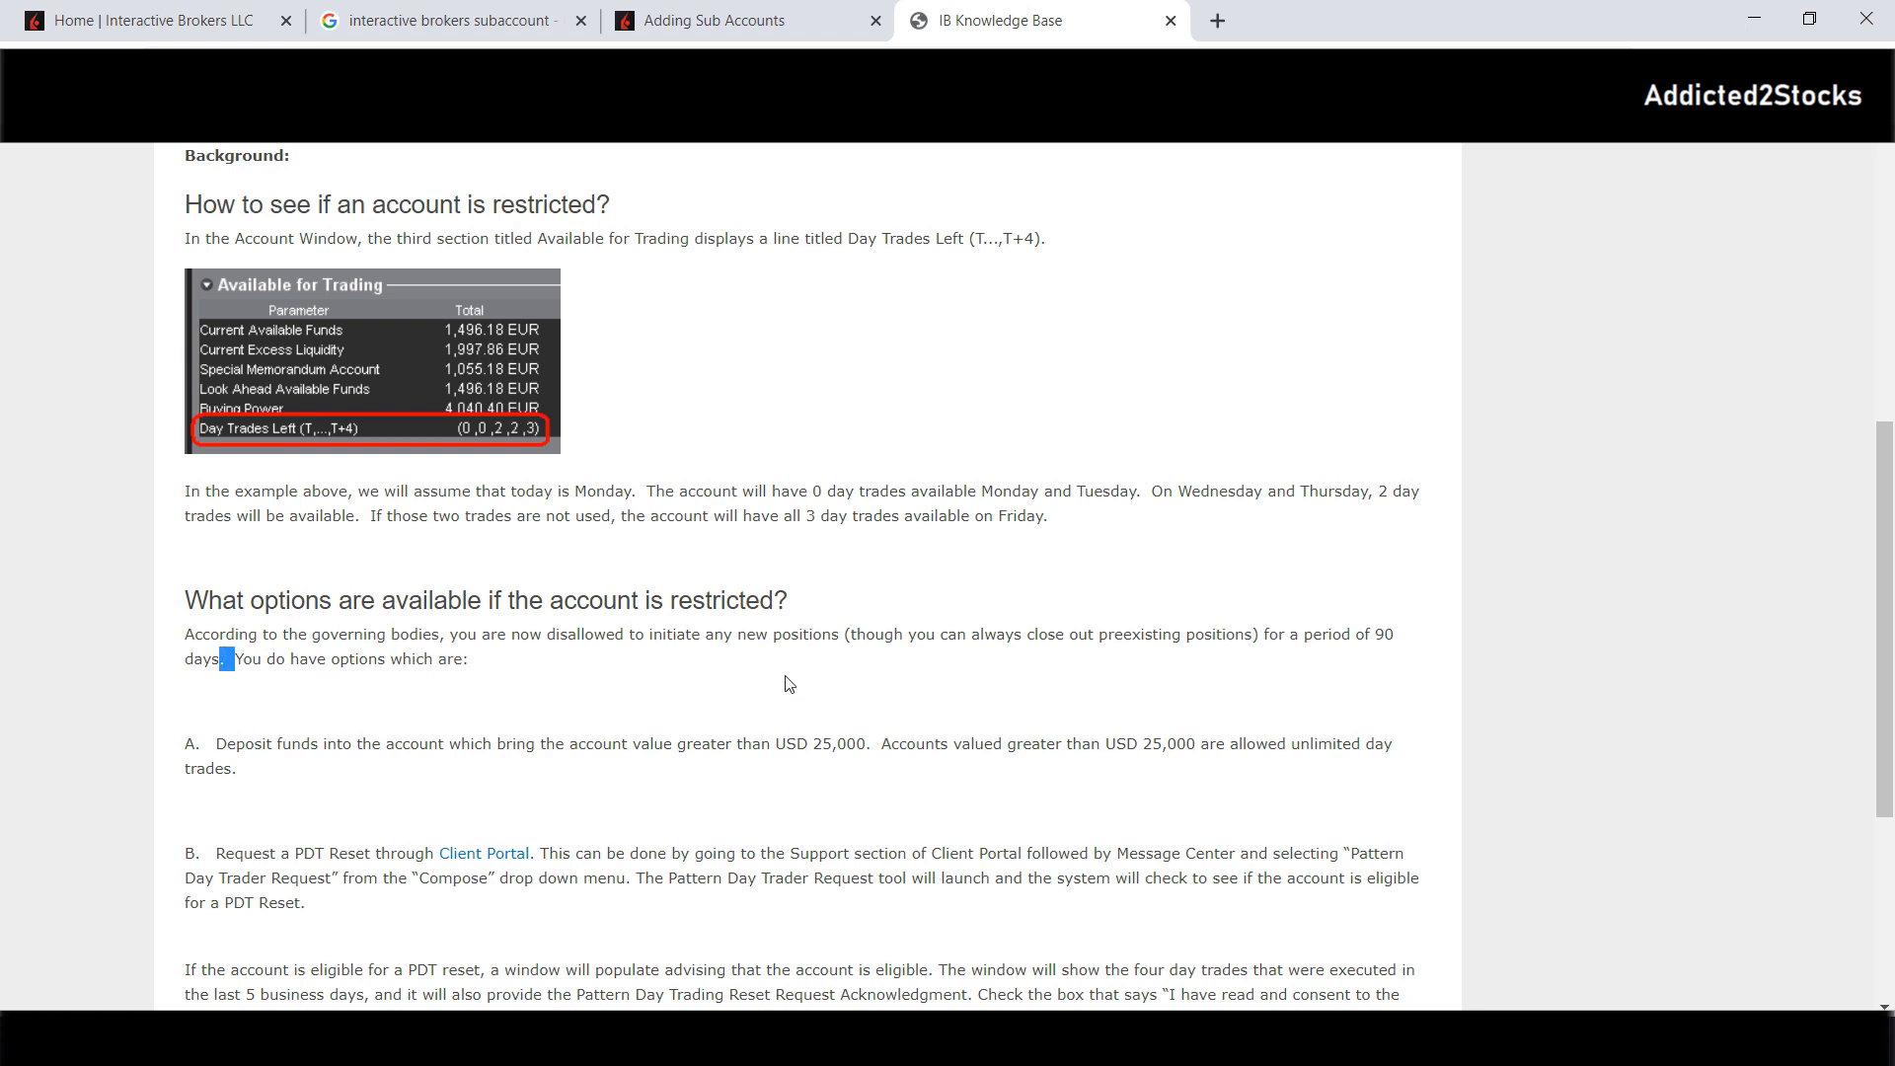
scroll("down", 3)
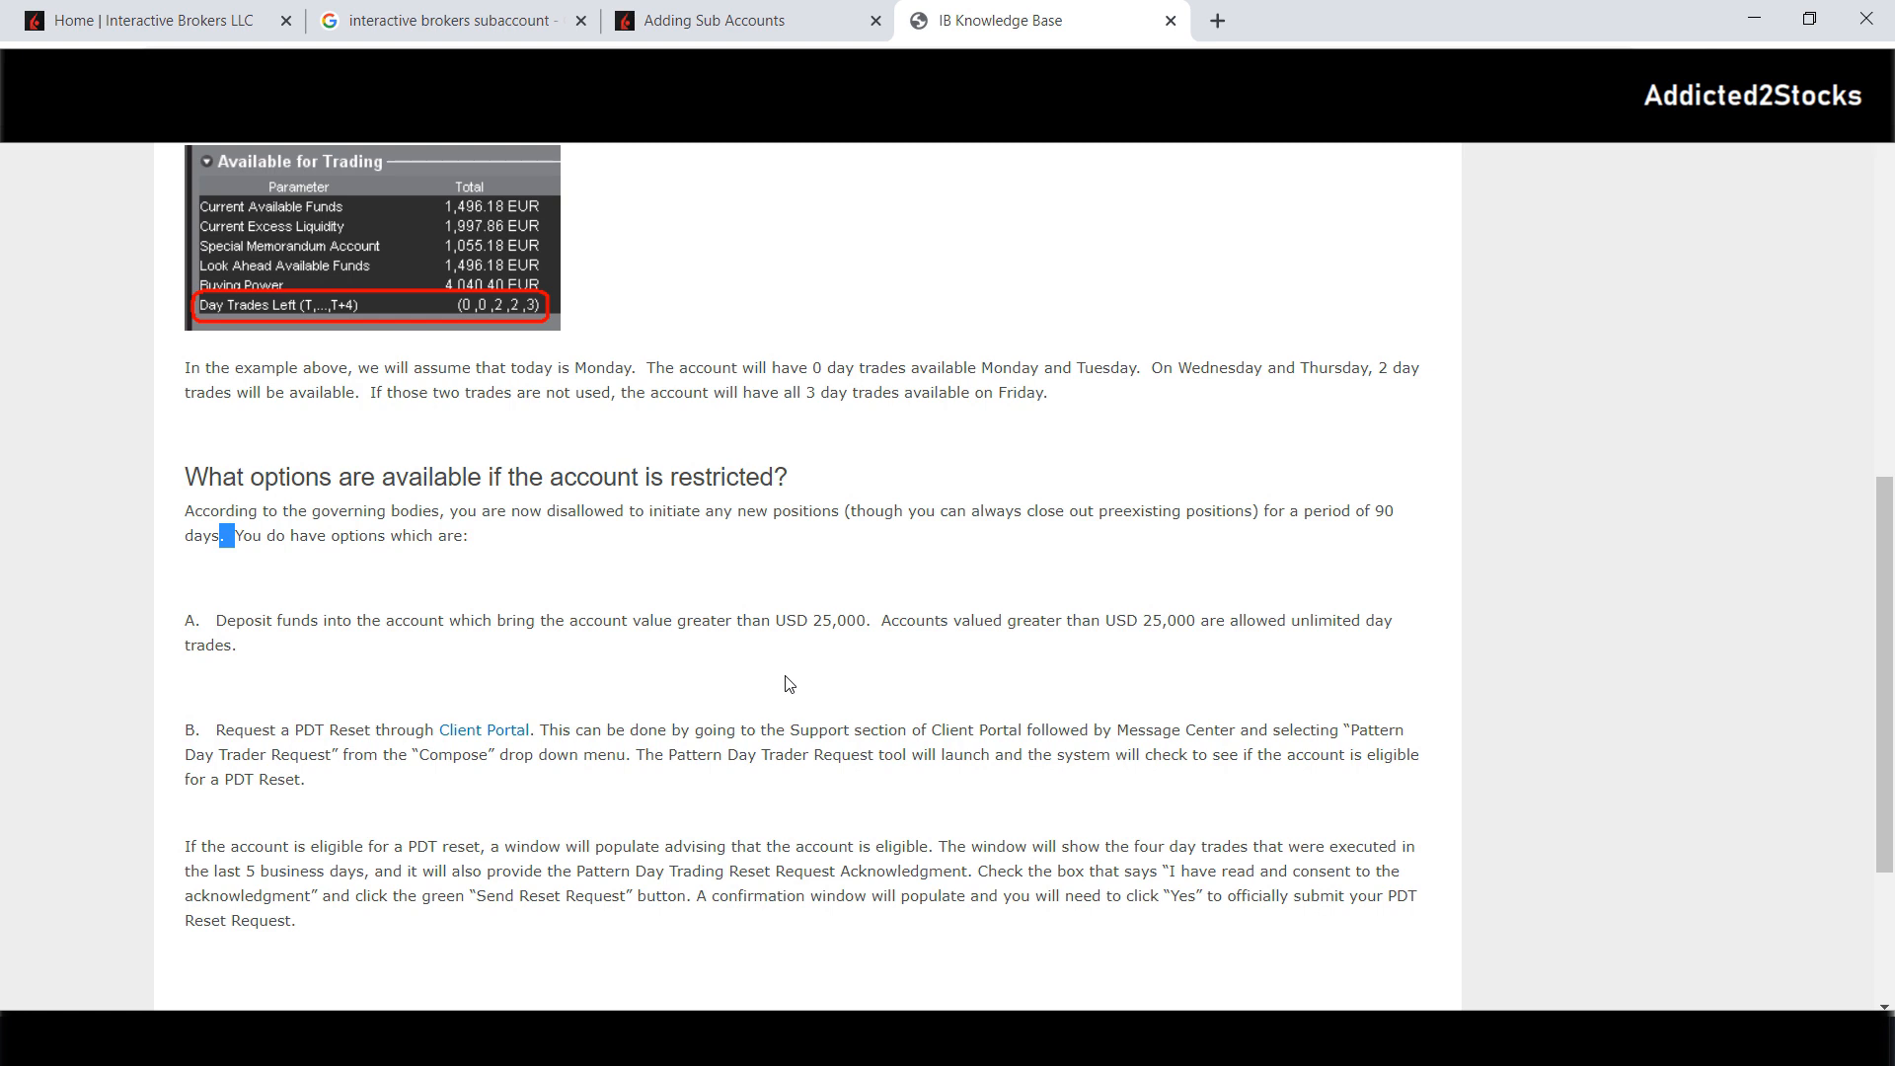
scroll("down", 3)
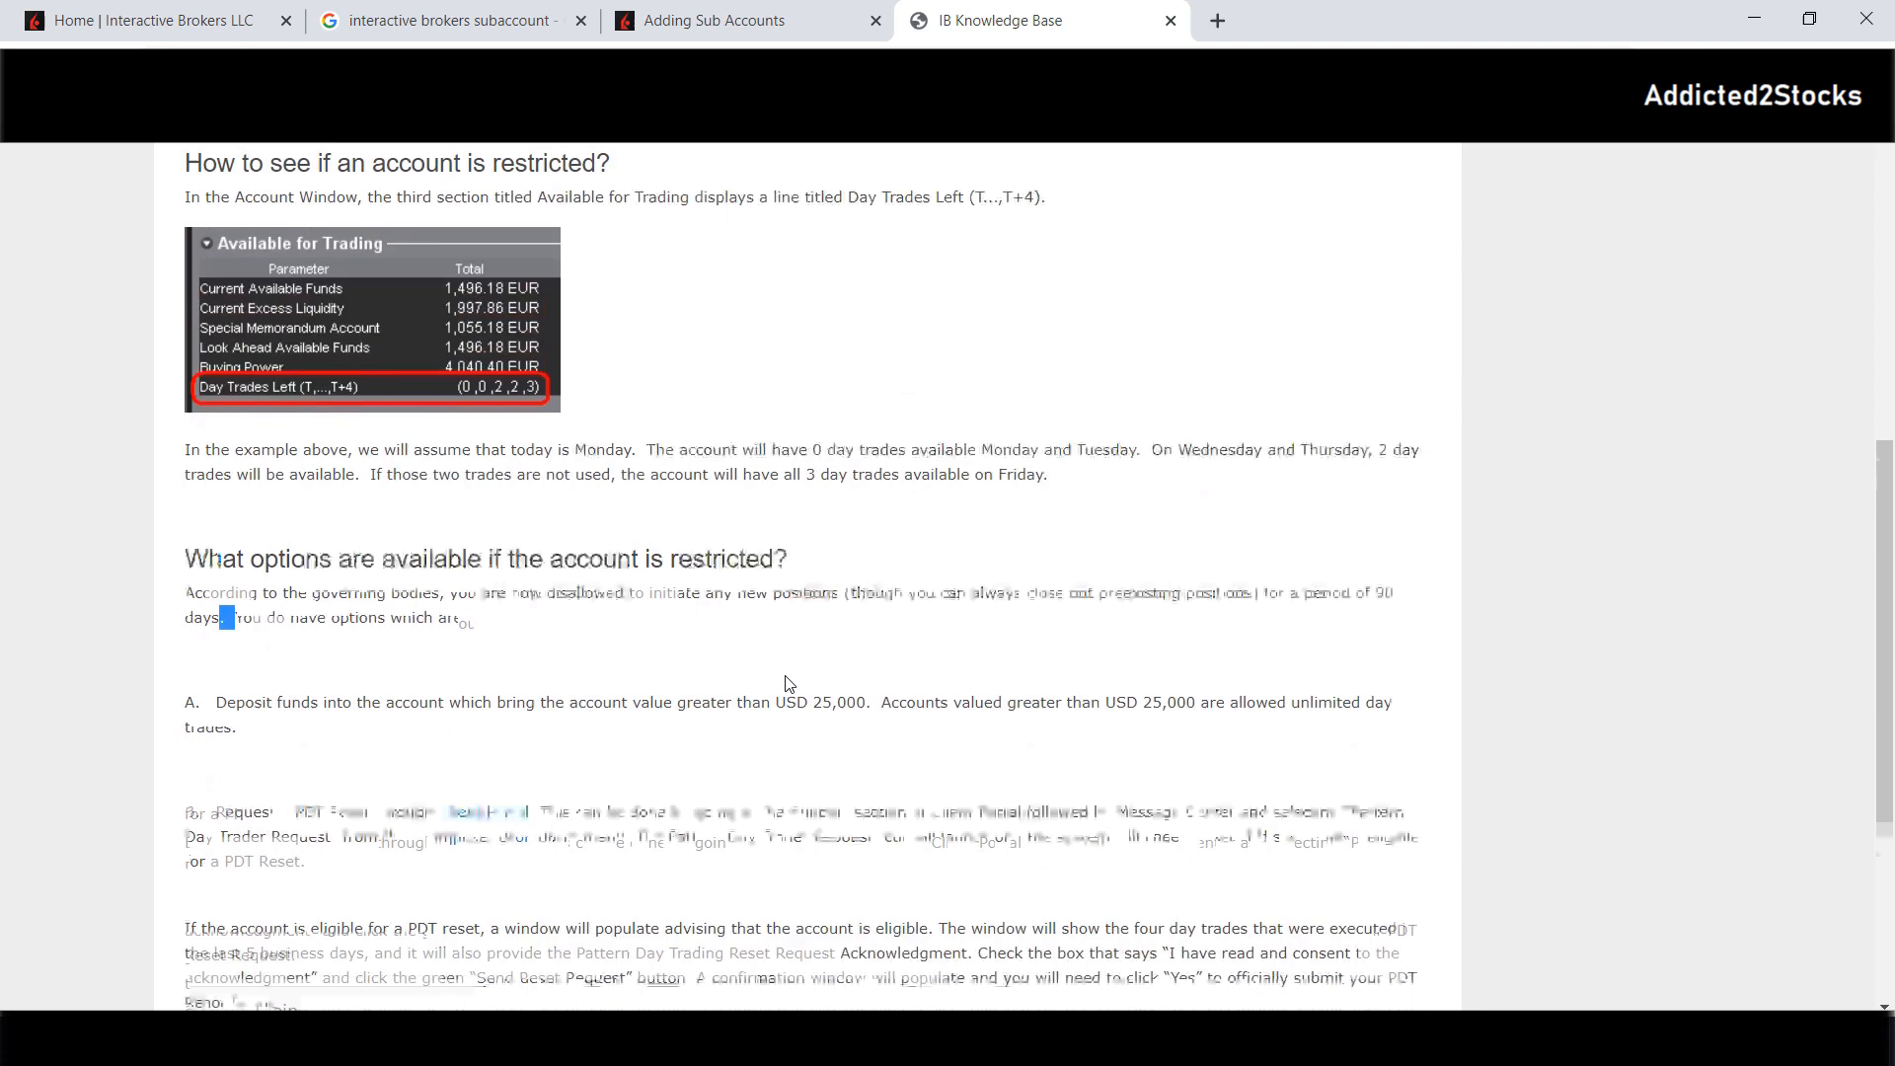
scroll("up", 3)
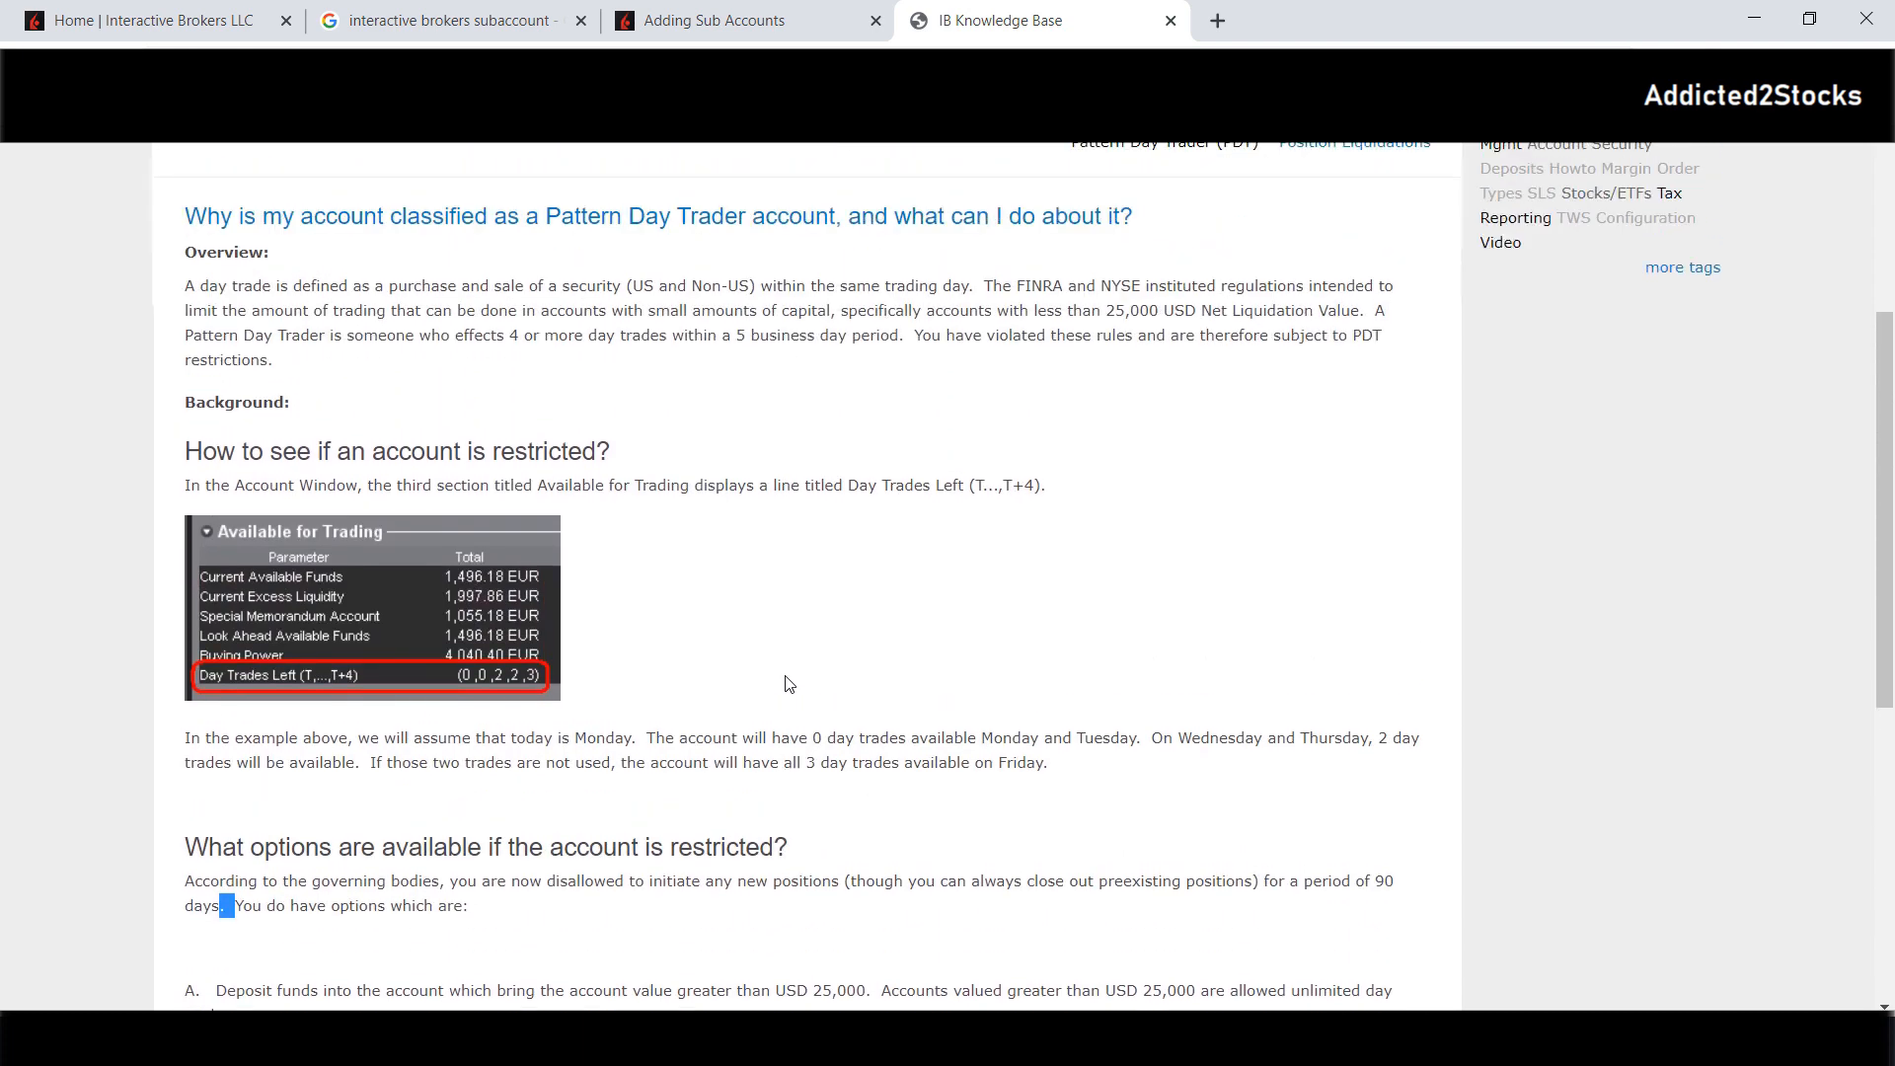
mouse_move(758, 647)
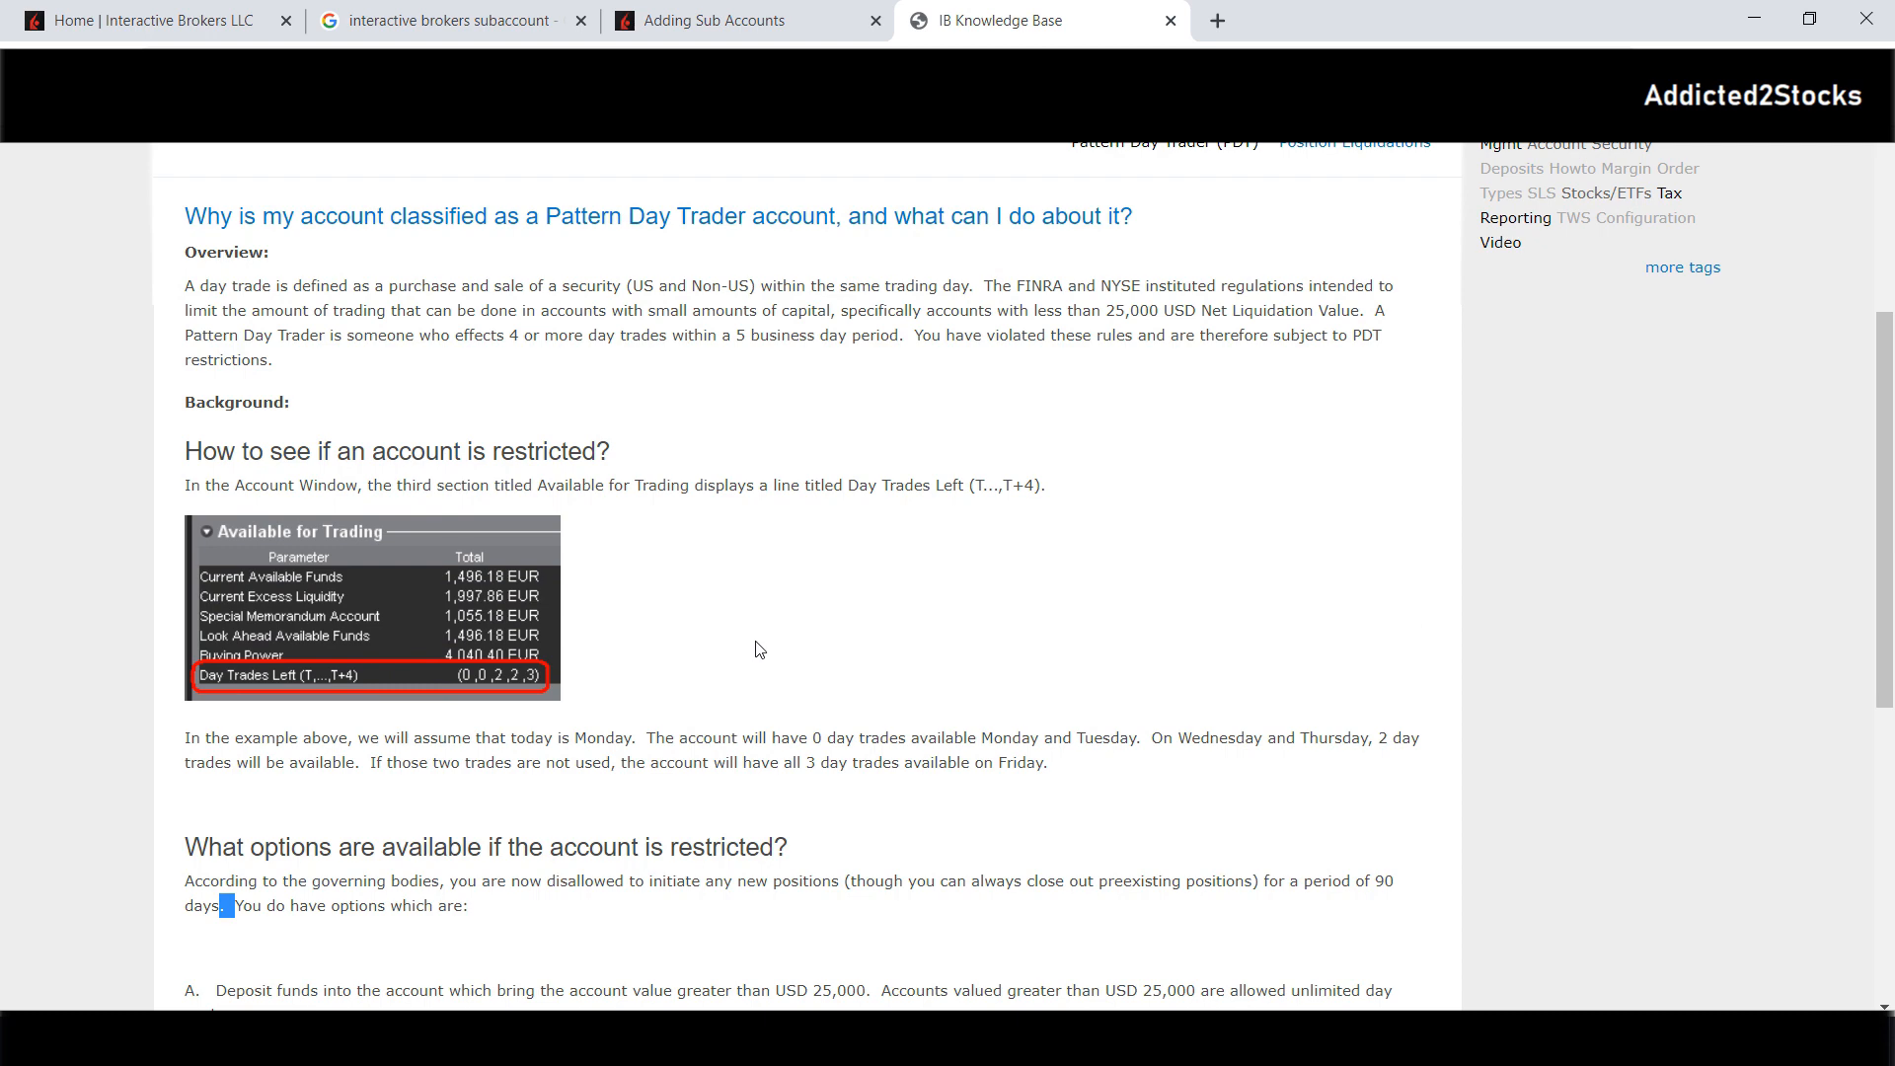
left_click(726, 20)
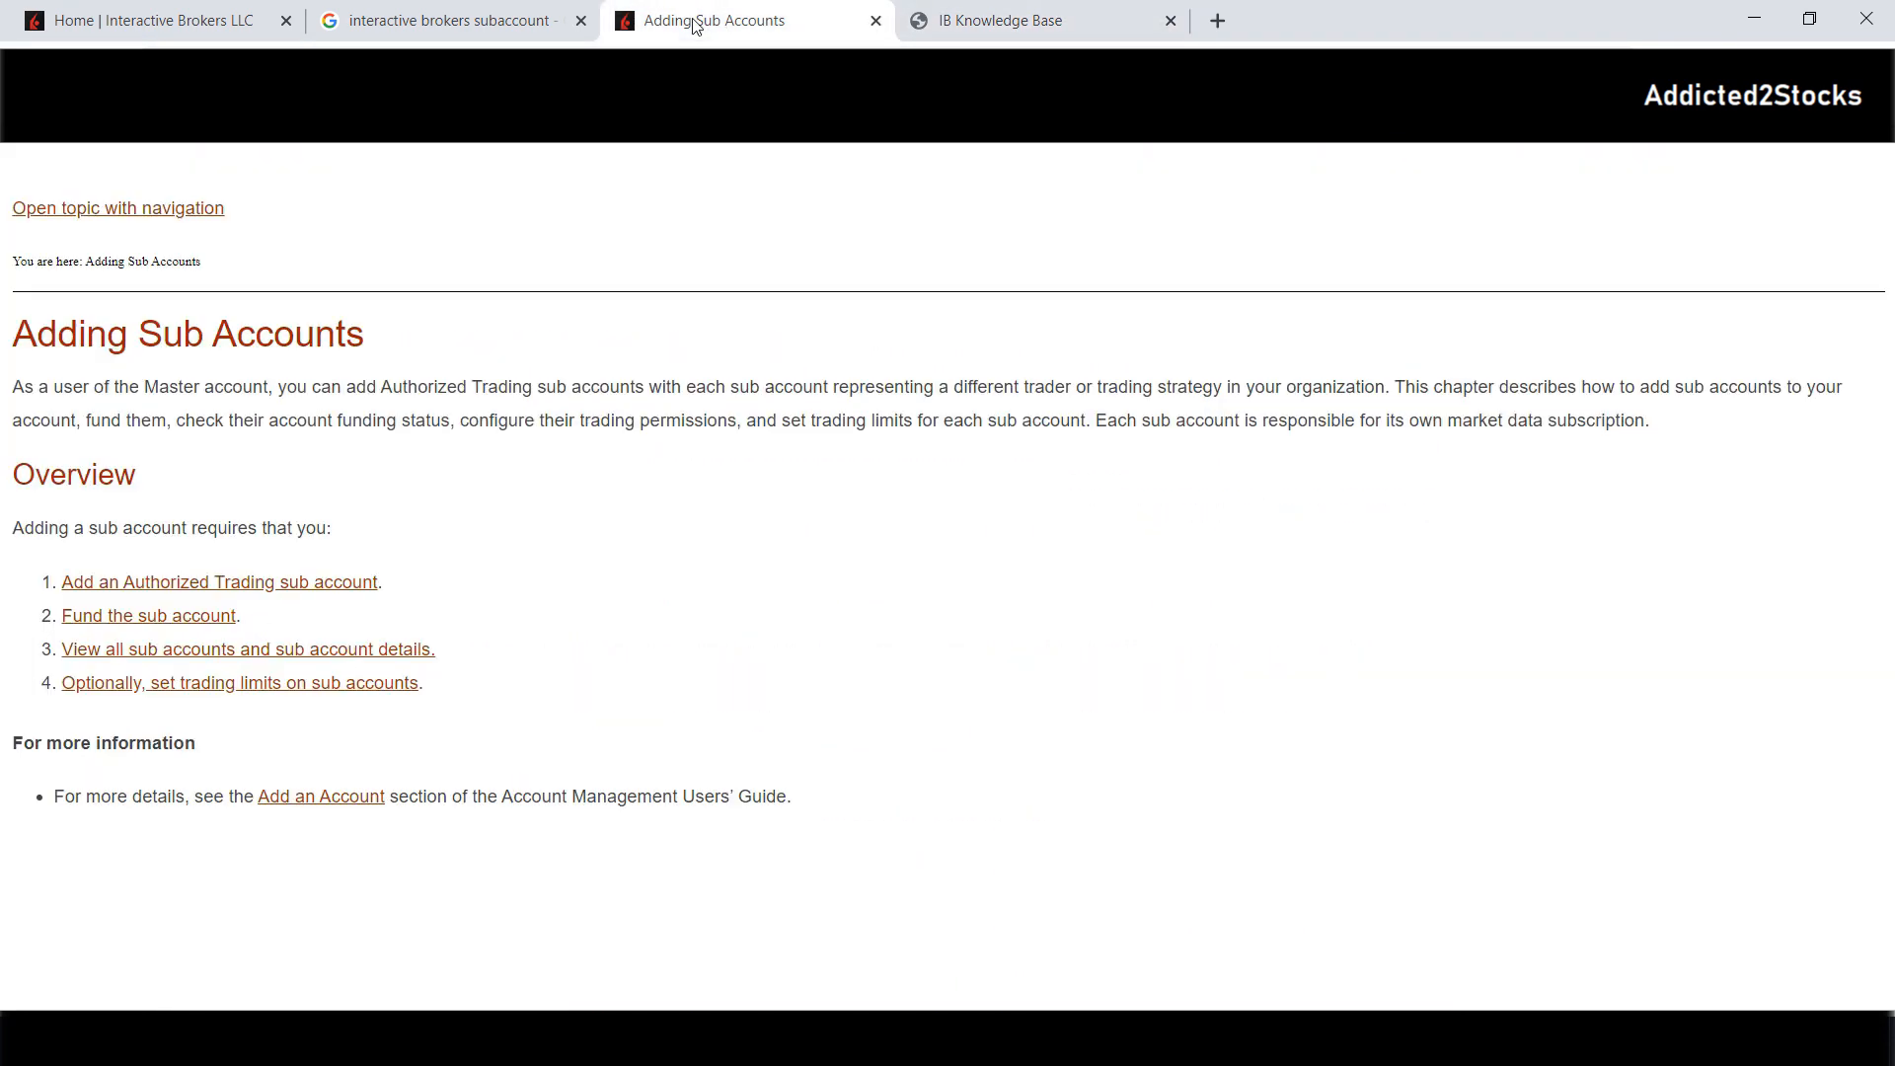
mouse_move(426, 489)
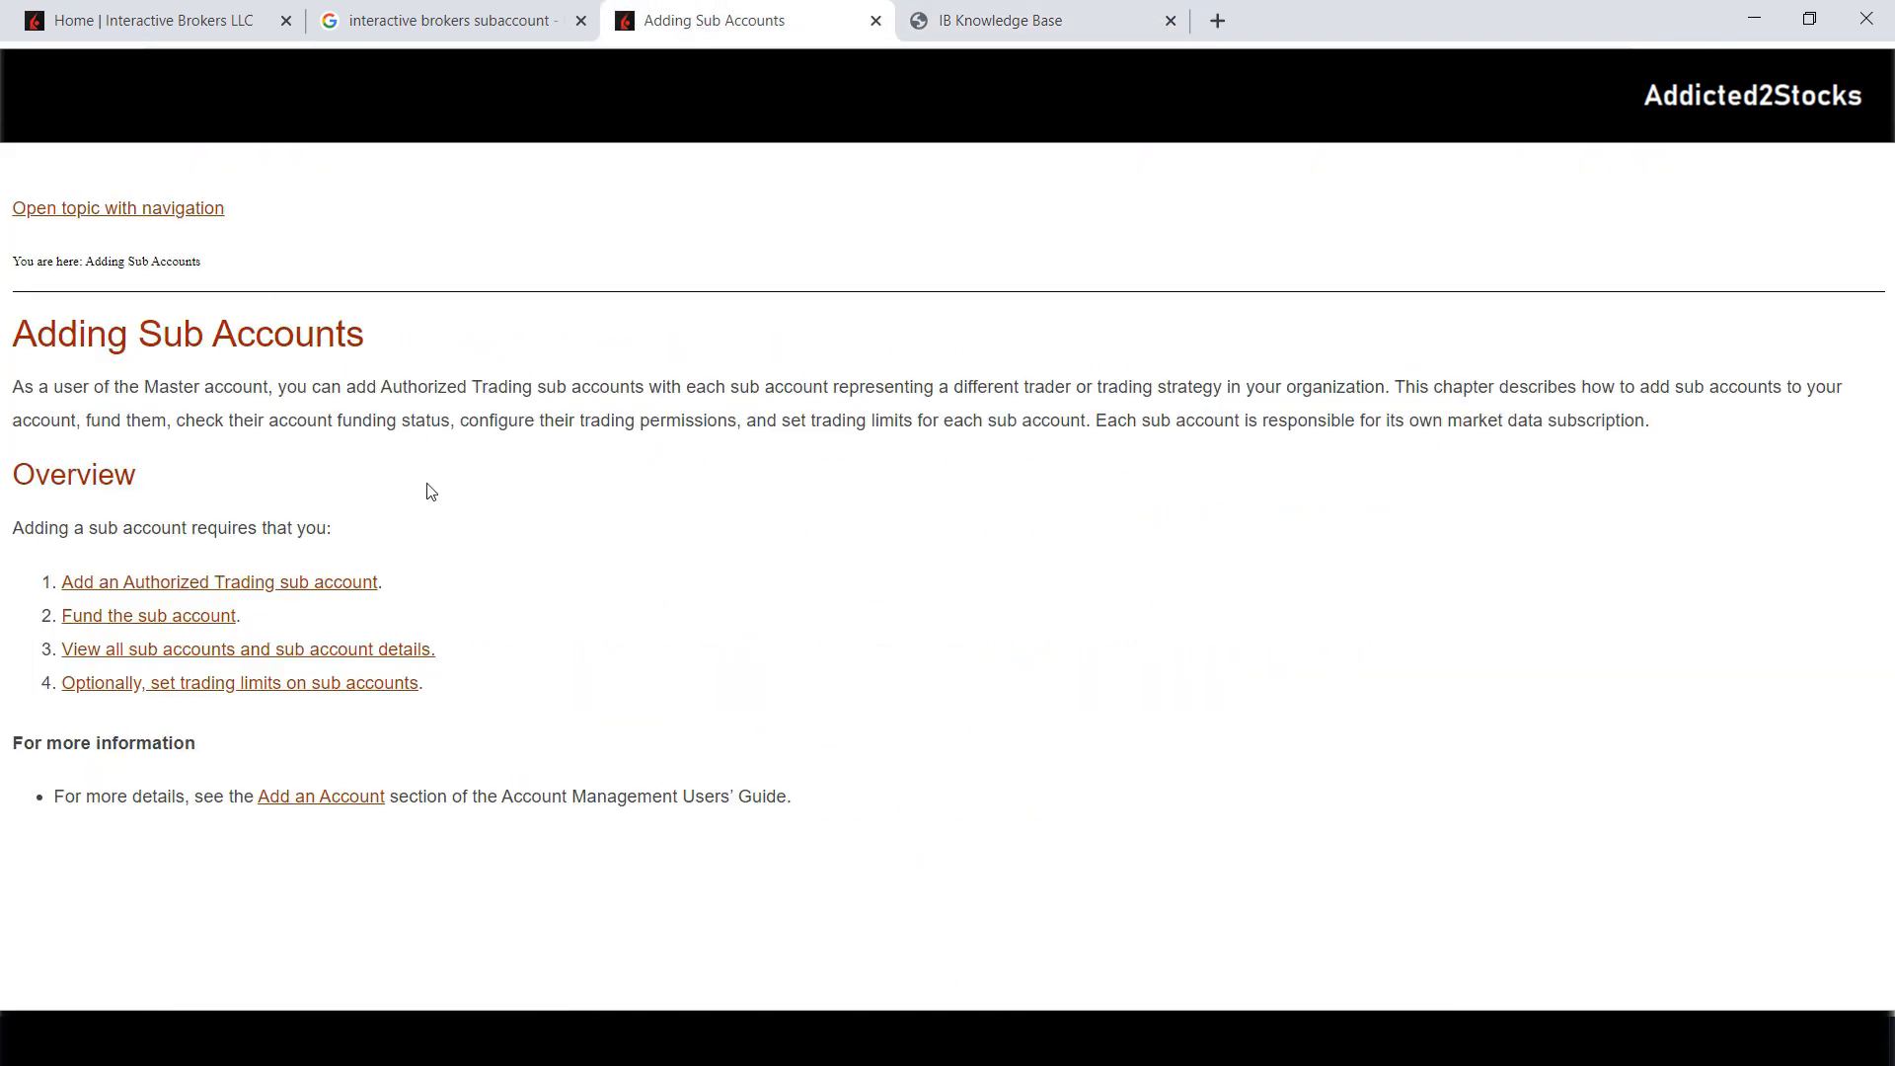
mouse_move(637, 330)
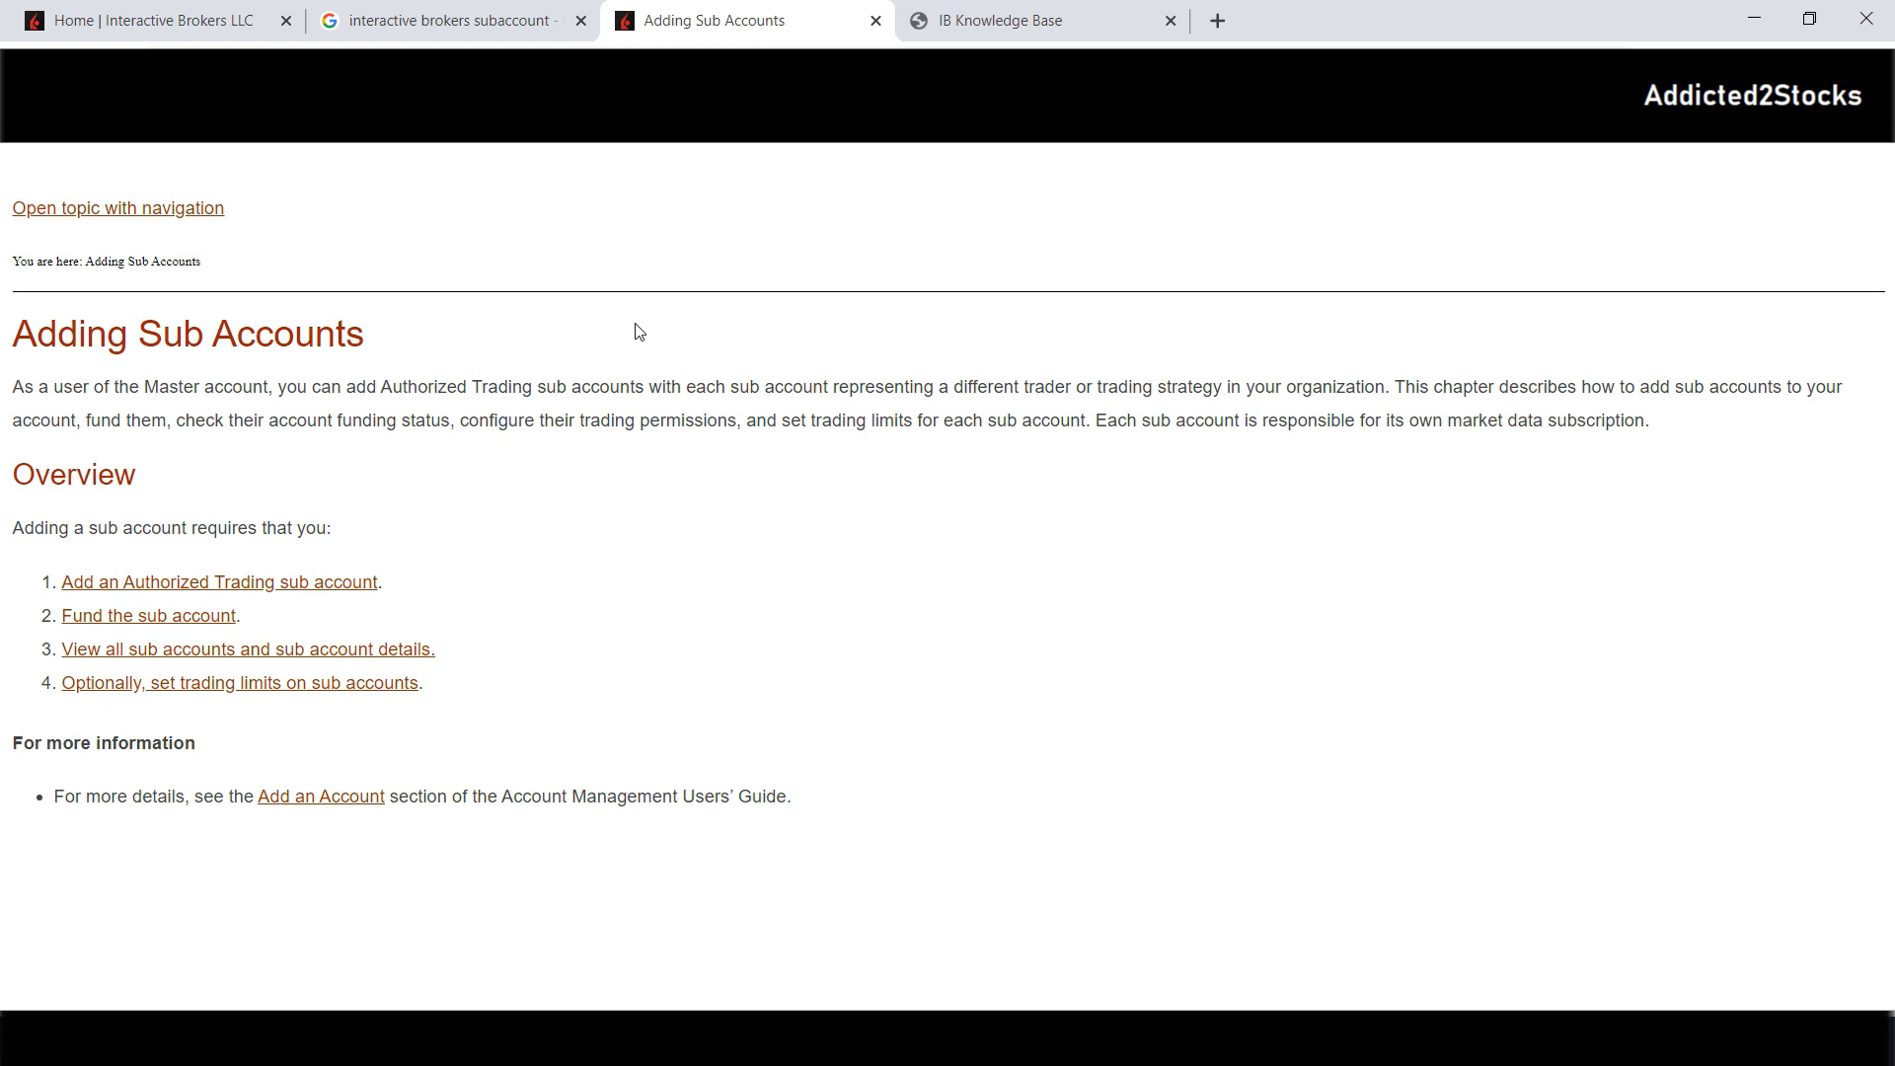